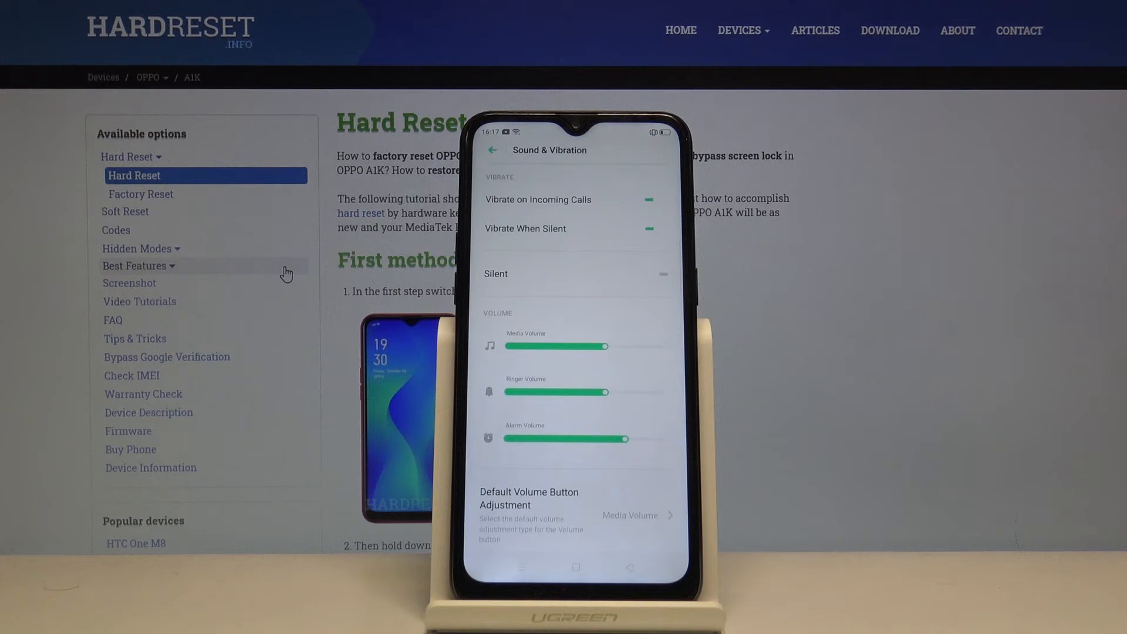
# Preview a few ringtones in the list, leaving Silence From Afar chosen
pyautogui.scroll(-3)
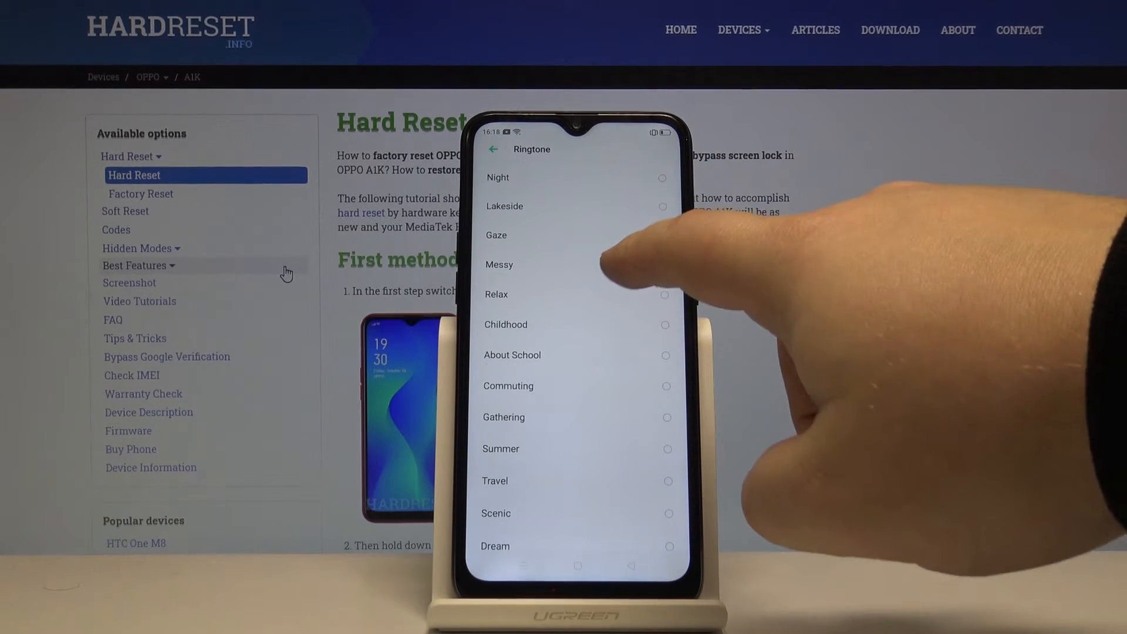
pyautogui.click(663, 265)
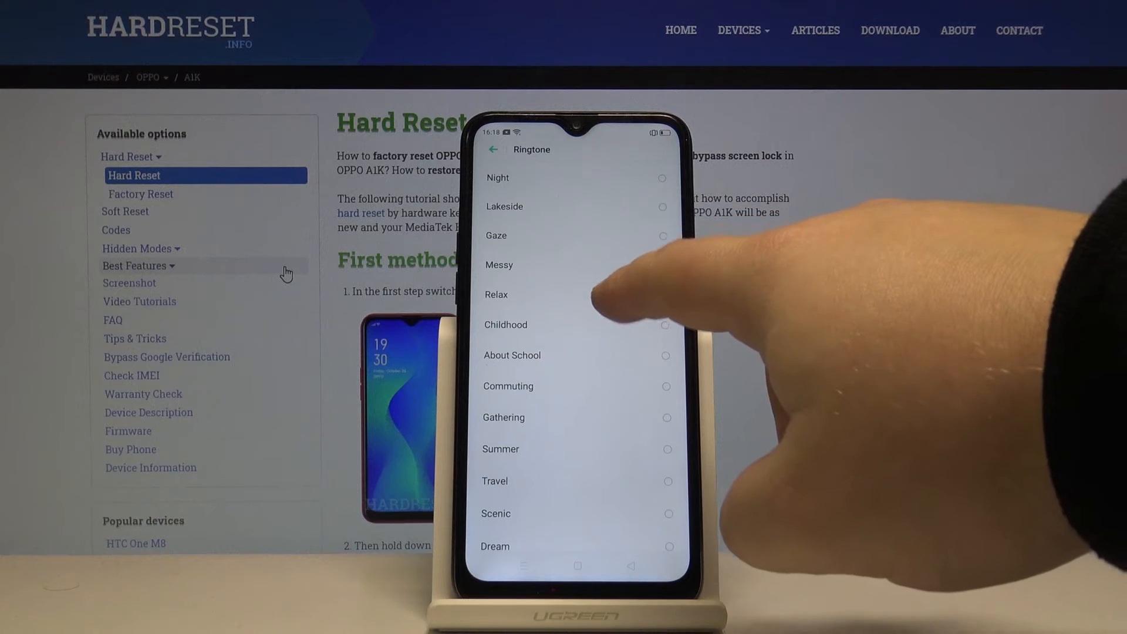
pyautogui.click(663, 295)
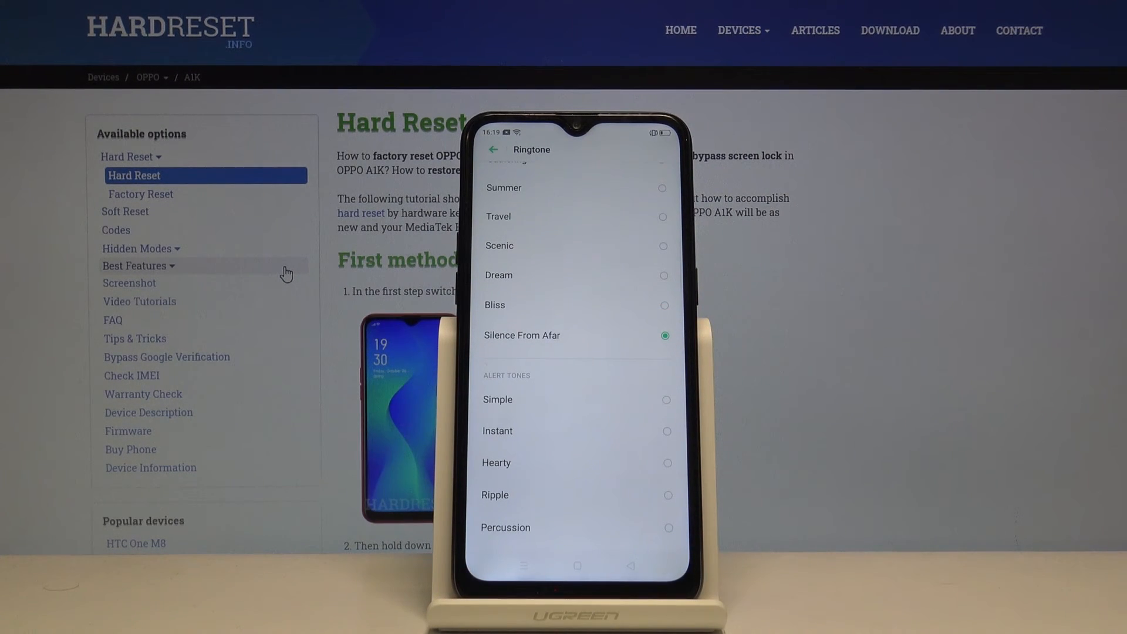
# Choose Night as the phone ringtone and go back to Sound & Vibration
pyautogui.scroll(-3)
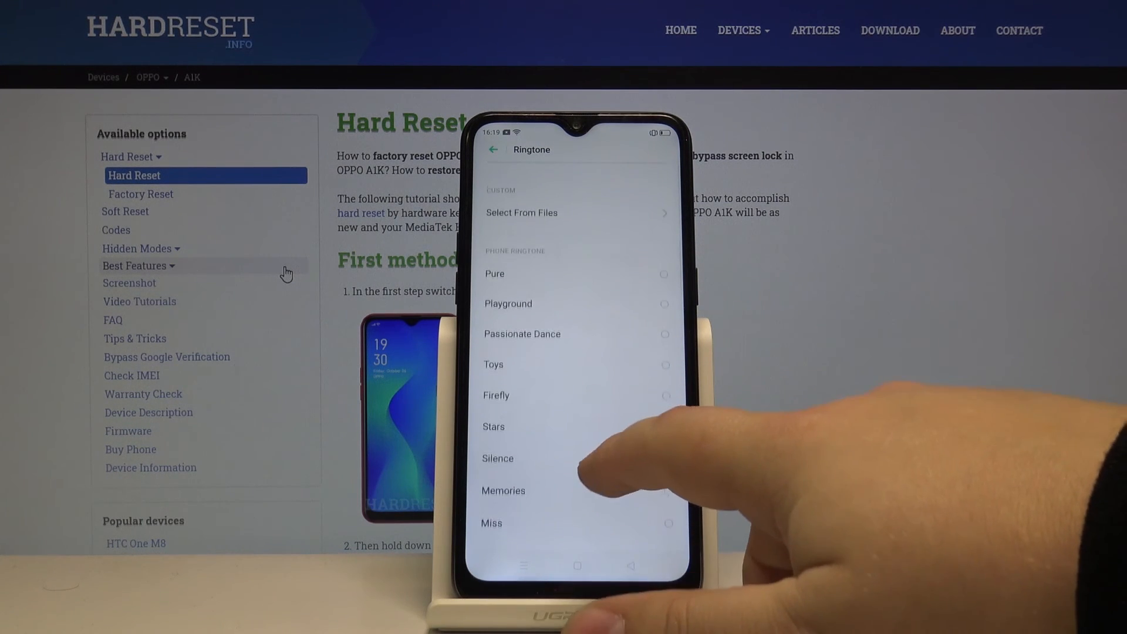
pyautogui.scroll(3)
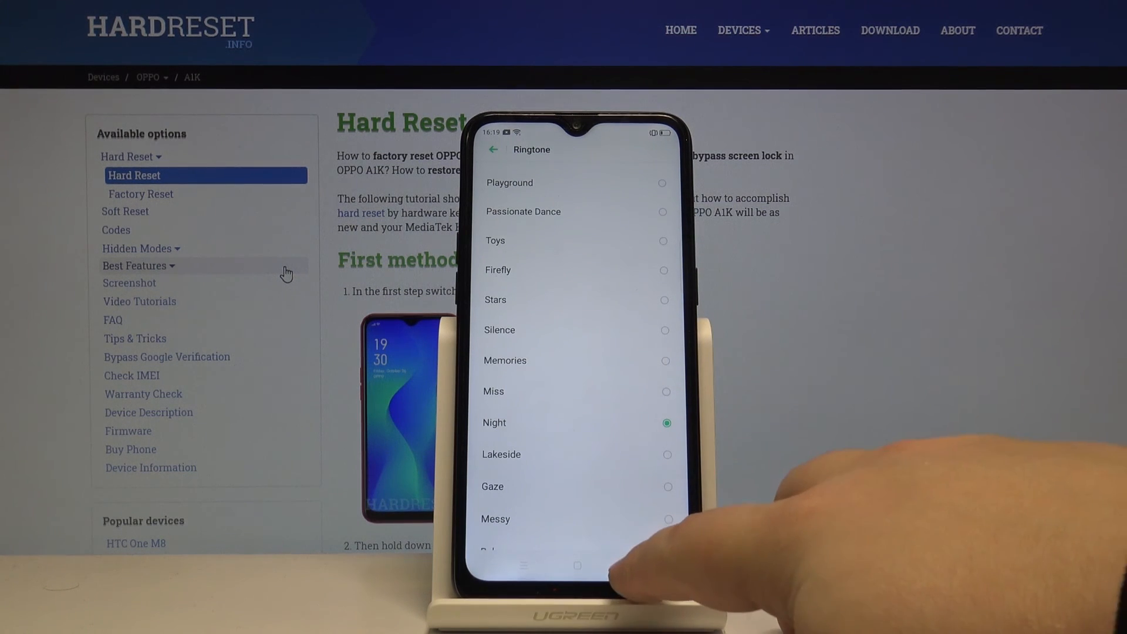
pyautogui.click(494, 149)
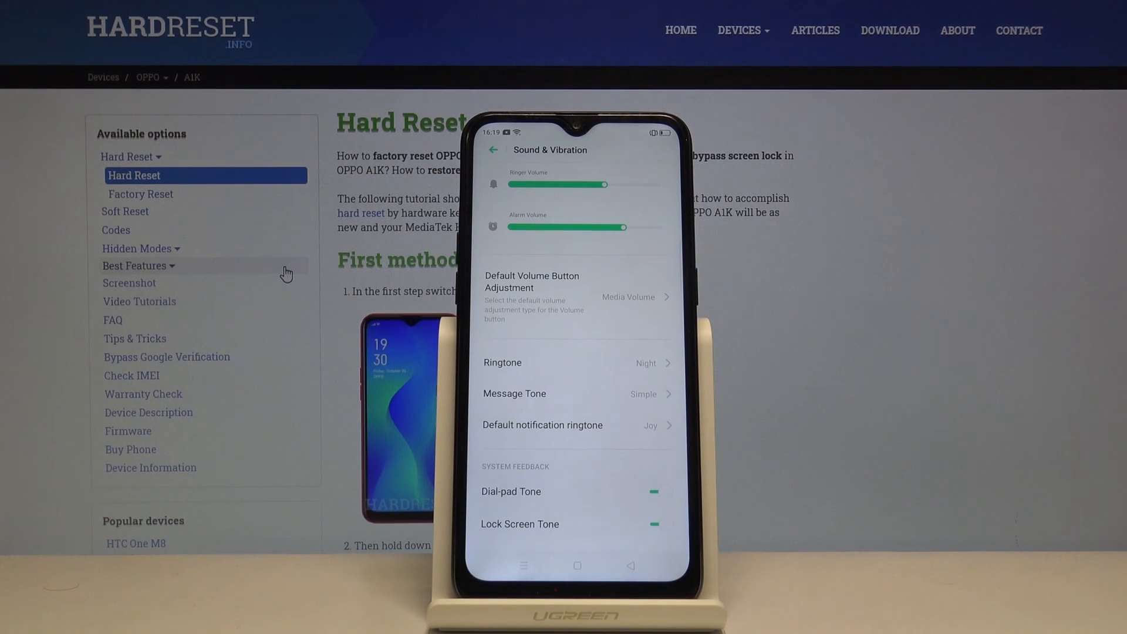